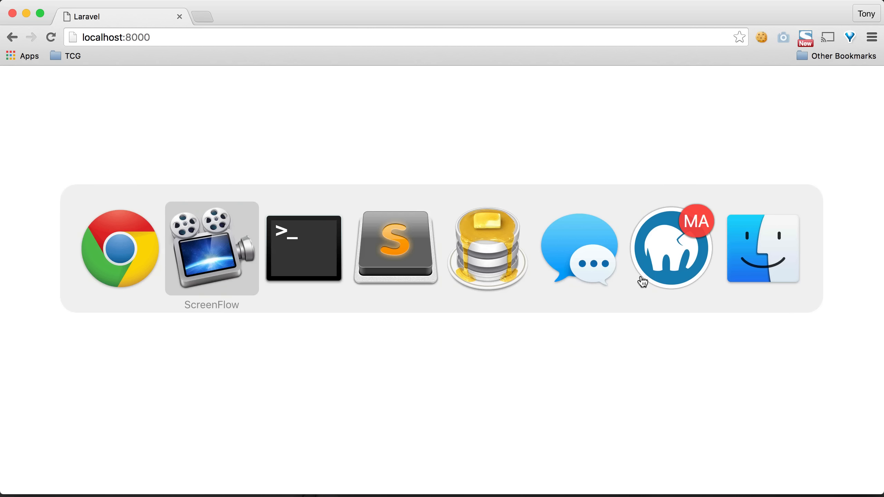
- Restart the Laravel development server with php artisan serve on localhost:8000
left_click(304, 248)
type("php artis")
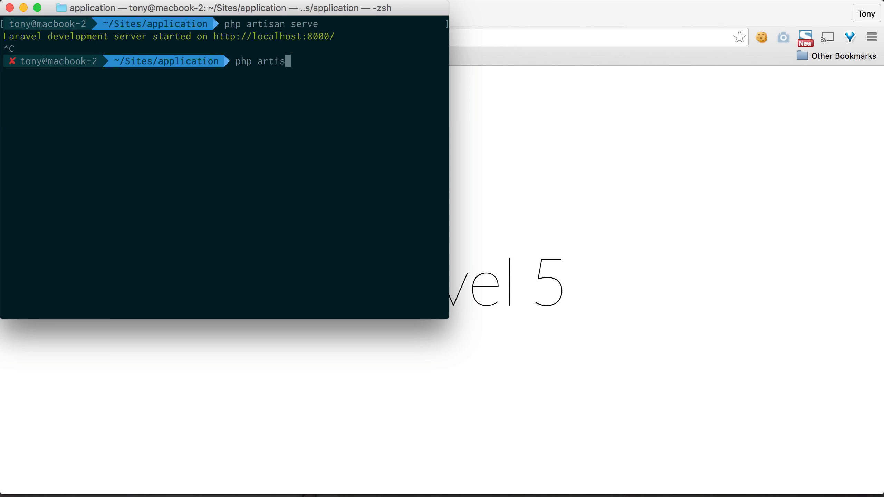
type("an serve")
key("Return")
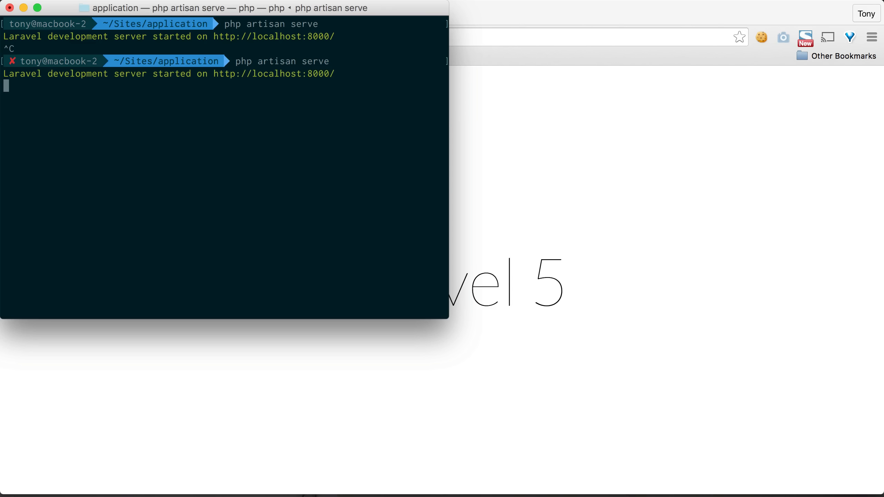
mouse_move(549, 211)
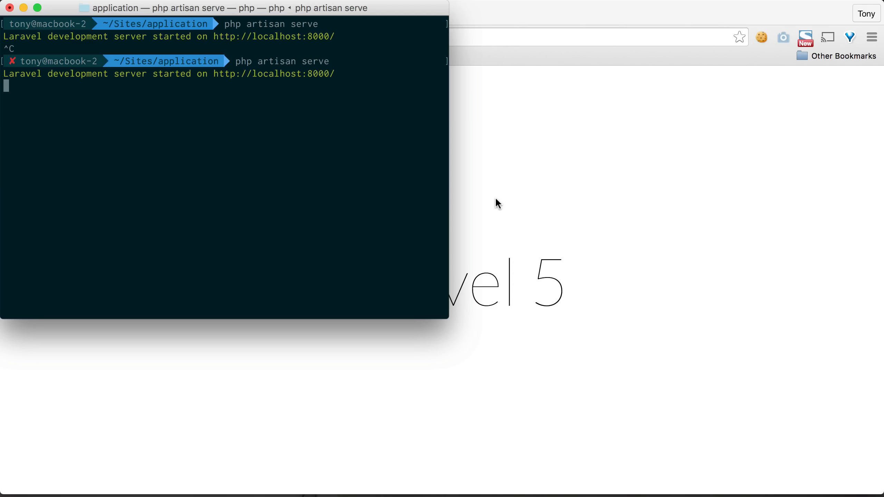
- Run php artisan and scroll through the full command list to the make commands
type("php art")
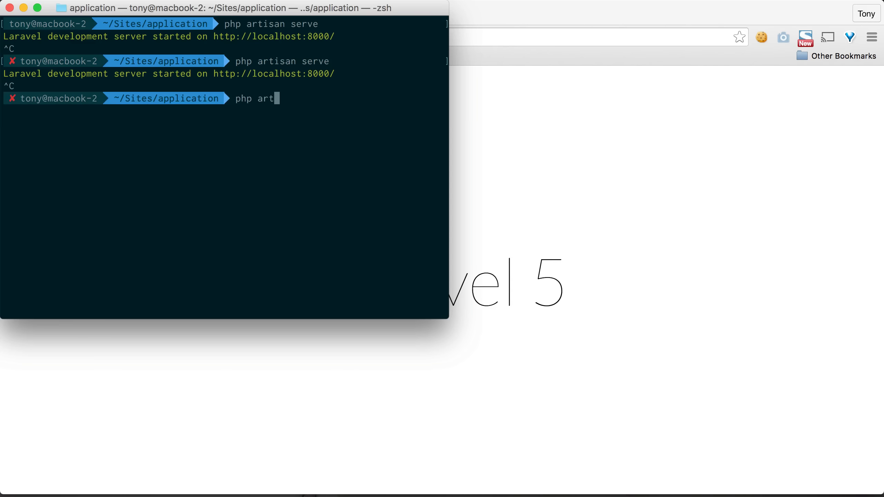
type("isan")
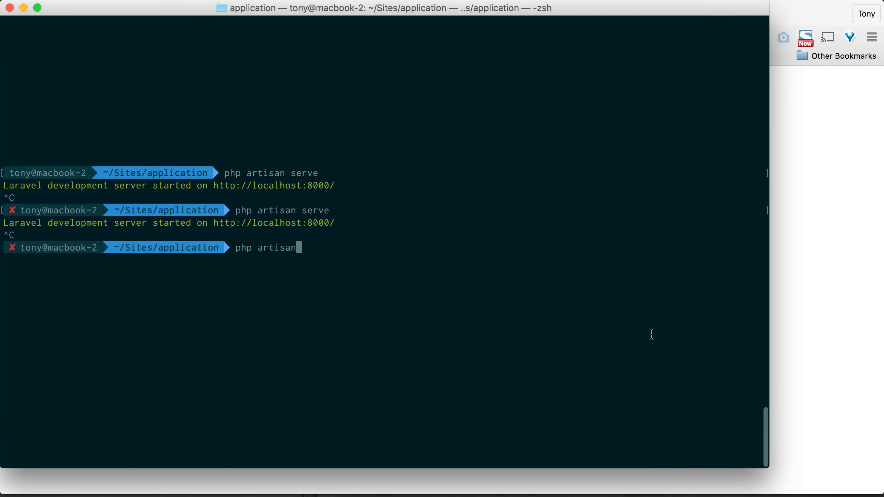
key("Return")
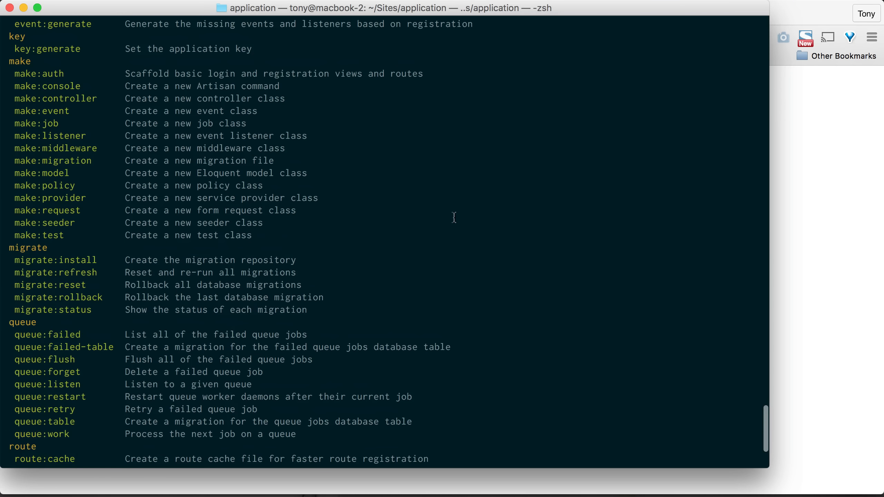
scroll("up", 3)
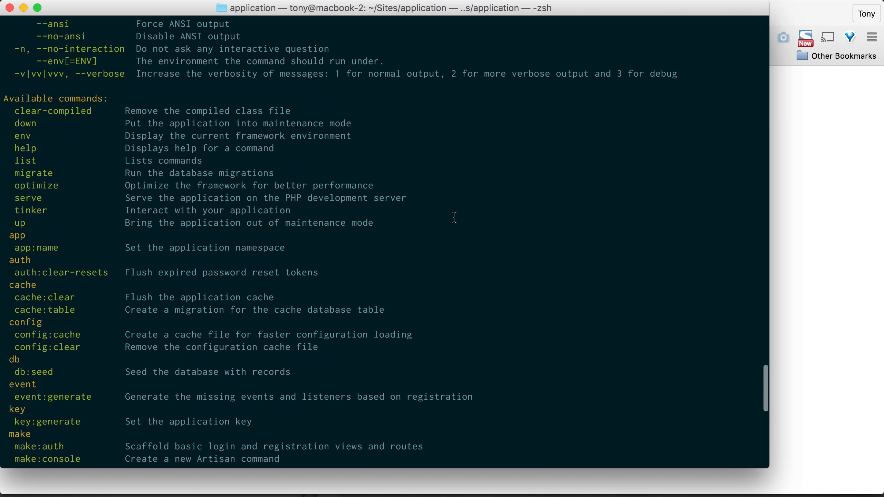
scroll("down", 3)
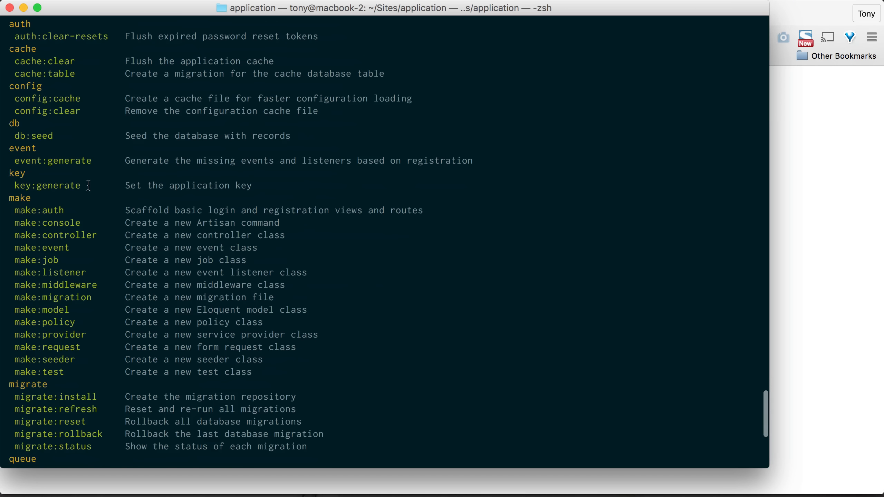
scroll("down", 3)
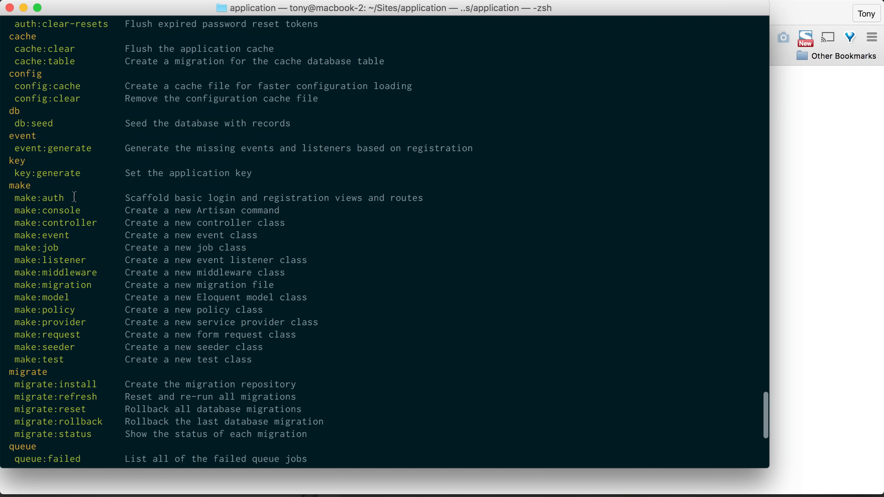
mouse_move(53, 203)
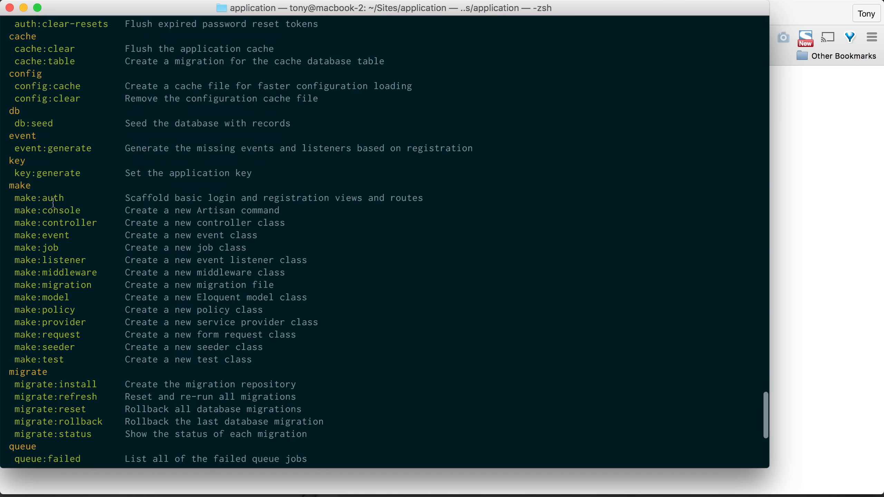
scroll("down", 3)
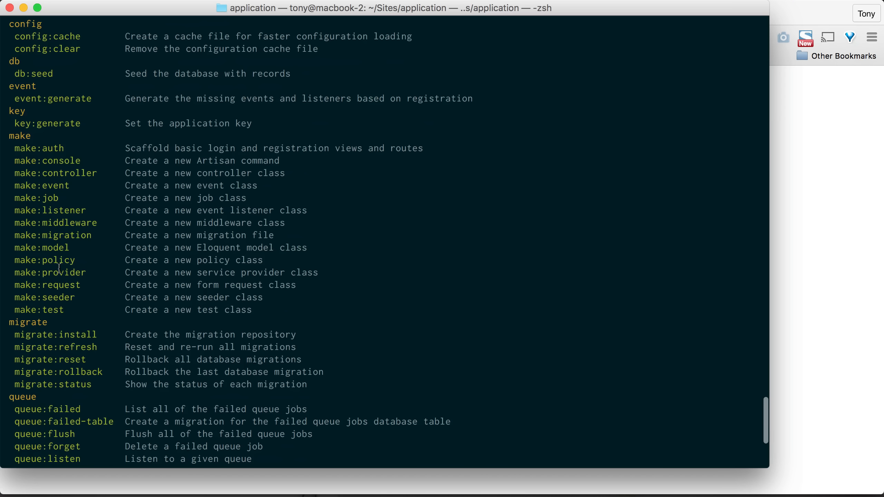
mouse_move(25, 142)
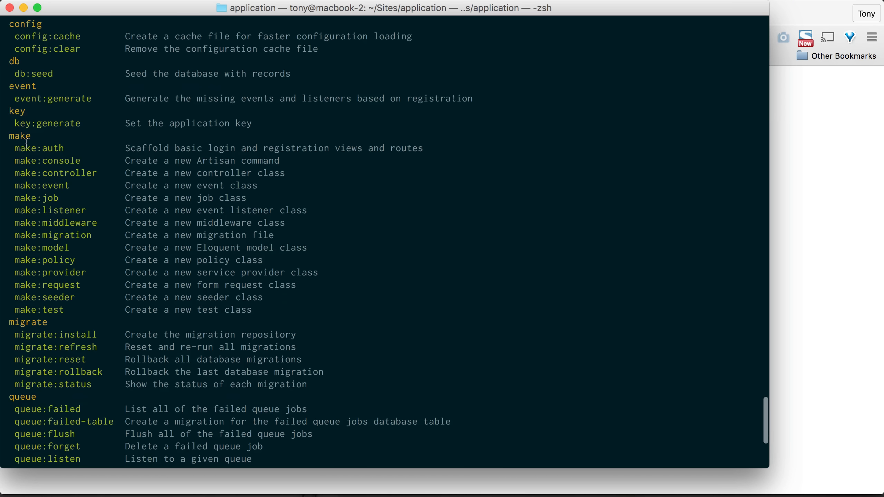
mouse_move(70, 231)
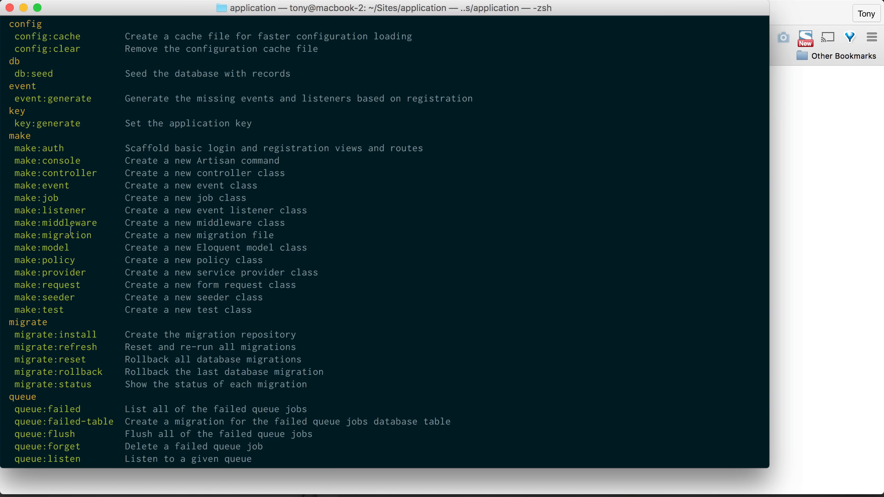
scroll("down", 3)
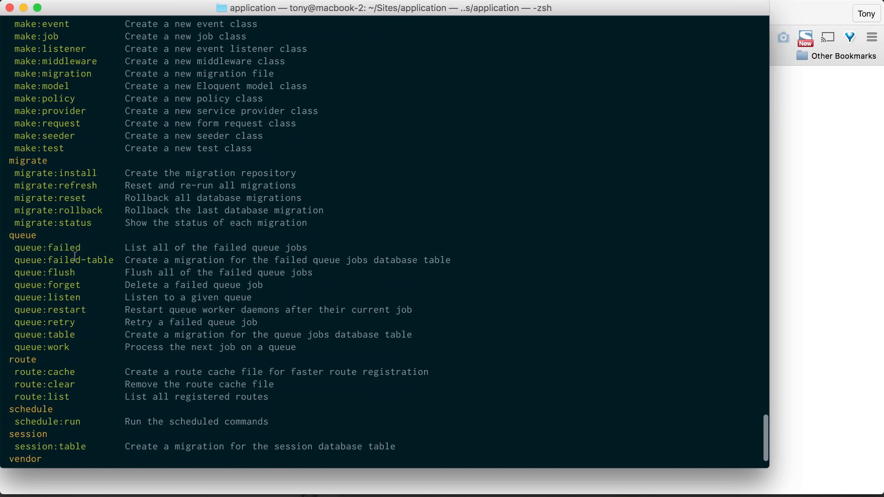
scroll("down", 3)
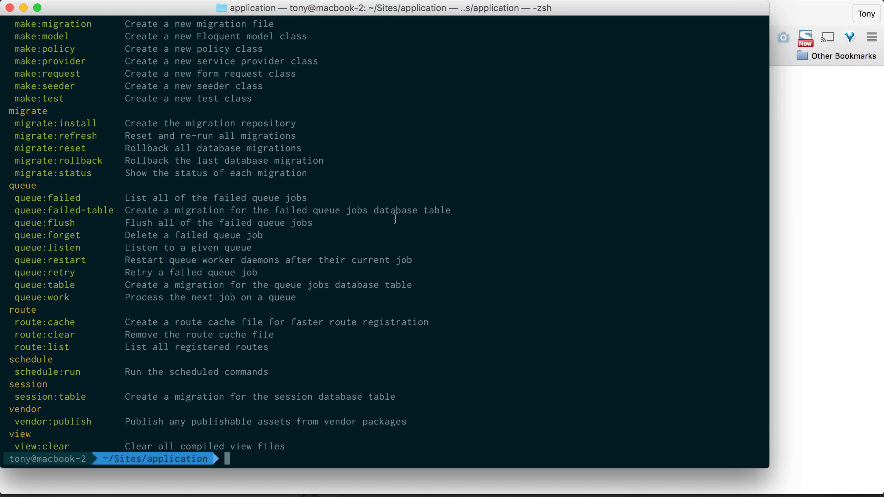
- Generate the CustomerController class with php artisan make:controller CustomerController
type("ph")
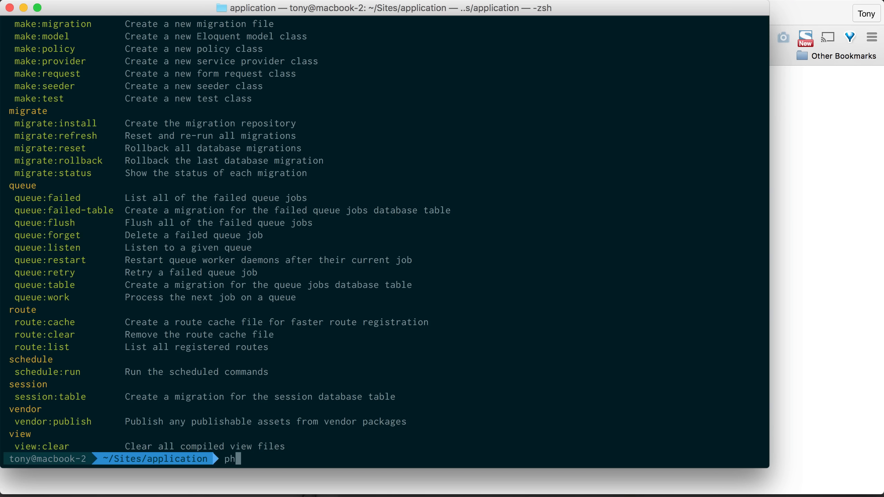
type("p a")
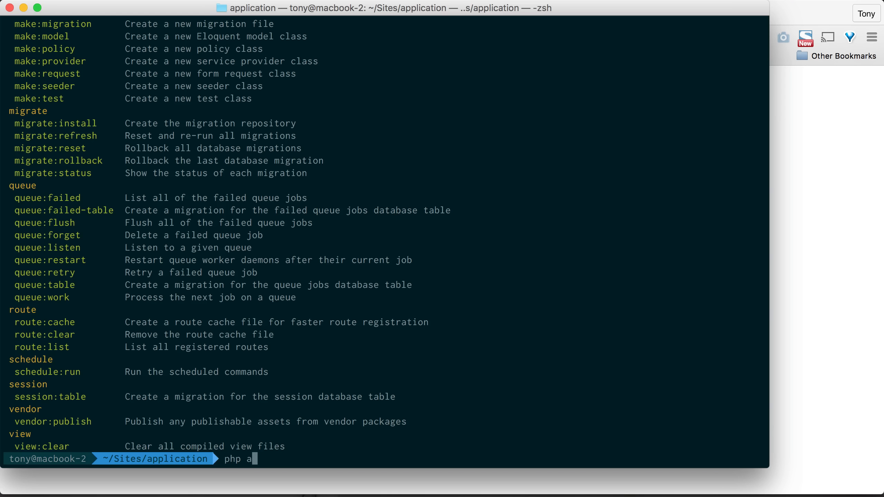
type("rtisan make")
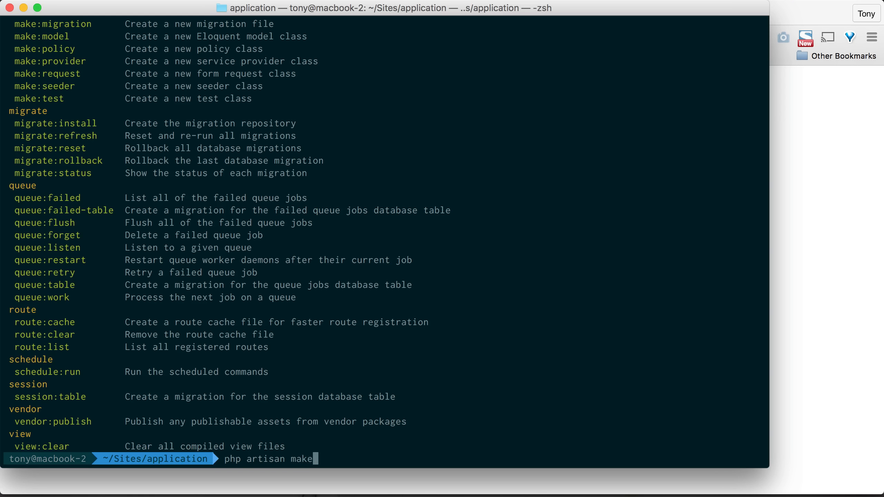
type(":controller")
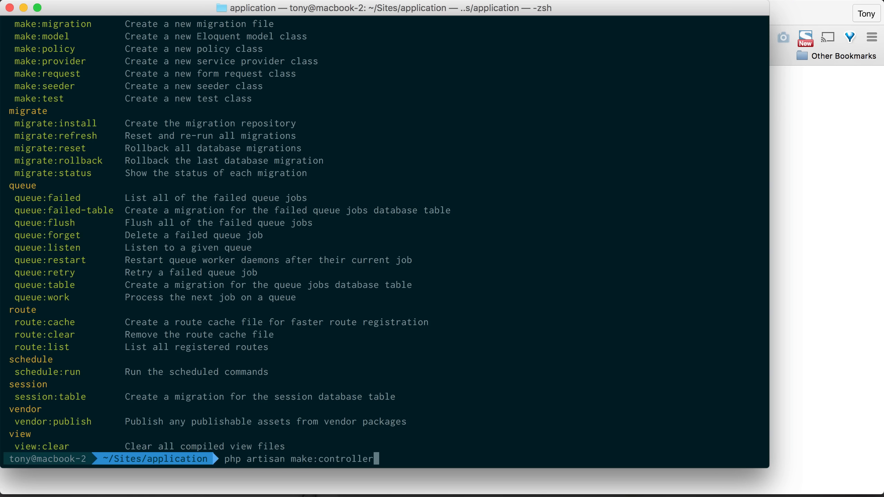
type("Custom")
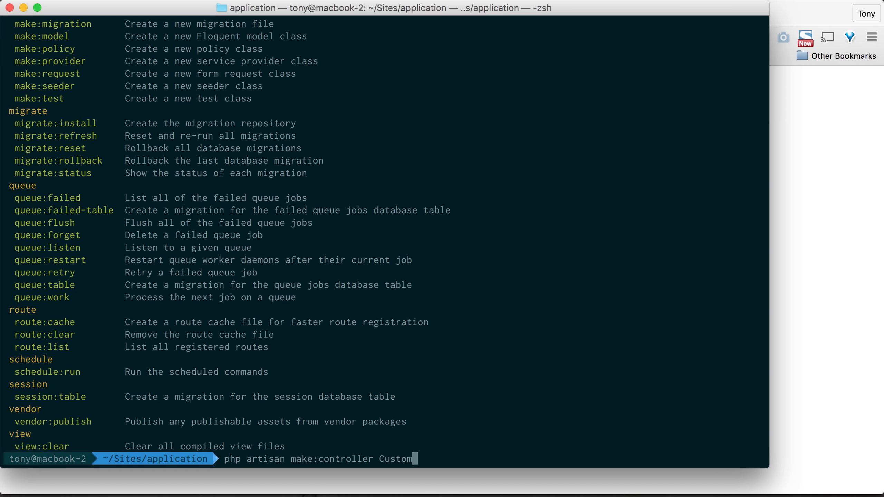
type("erController")
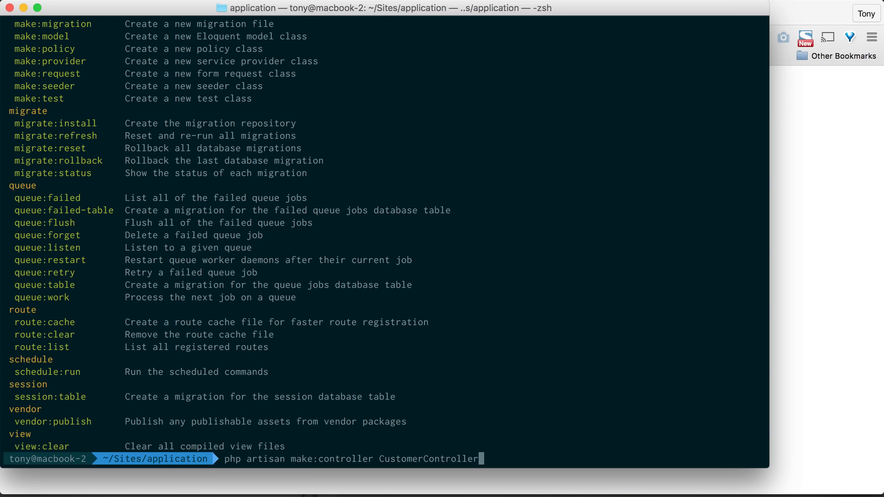
key("Return")
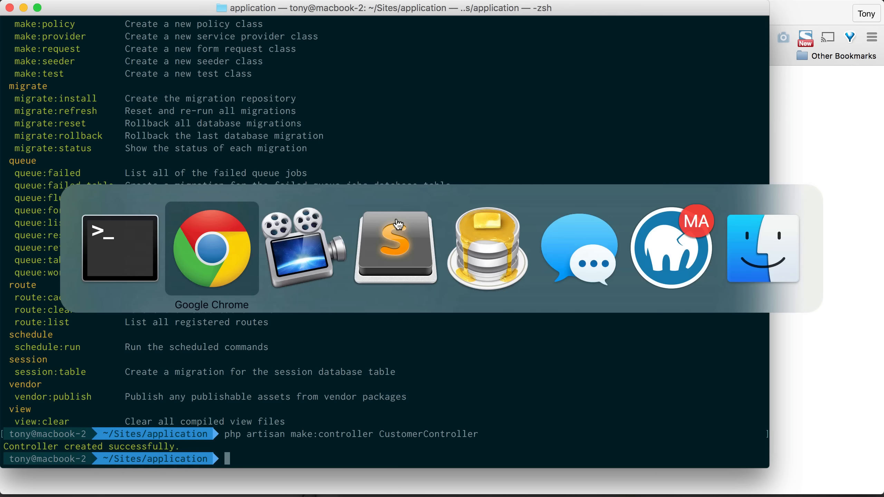
left_click(395, 248)
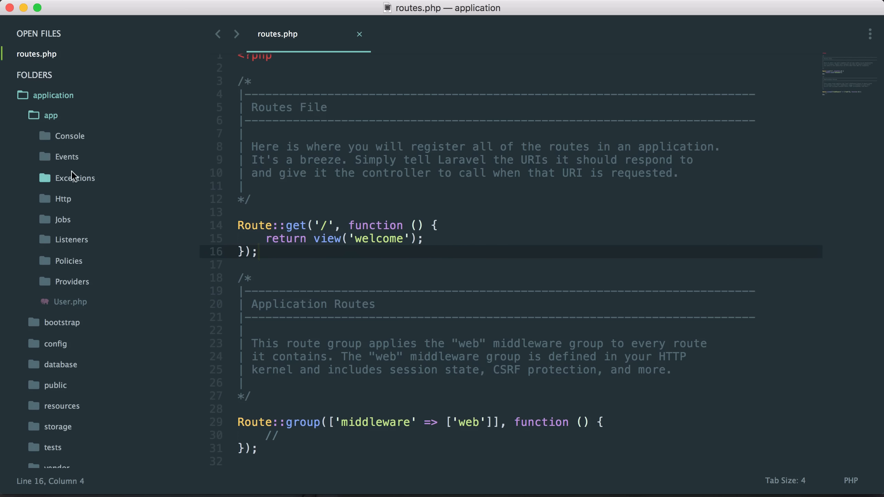
left_click(62, 198)
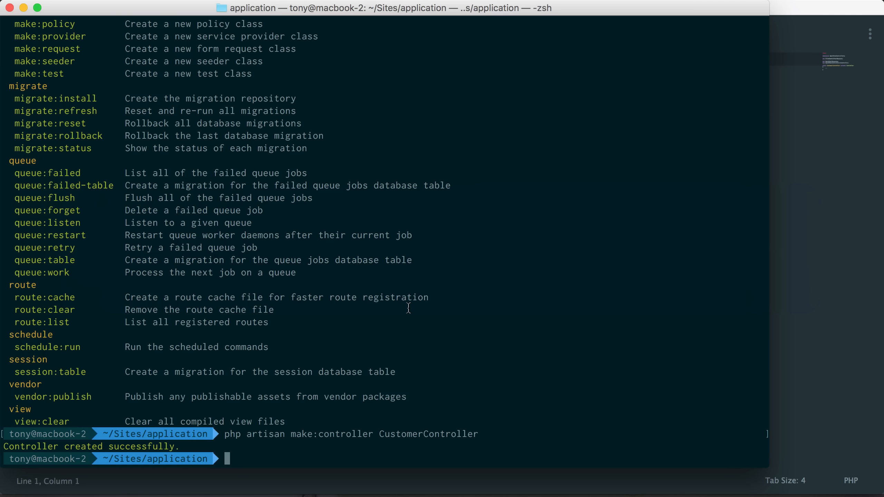
- Create the Customer model with php artisan make:model and open Customer.php in Sublime Text
type("php artisan")
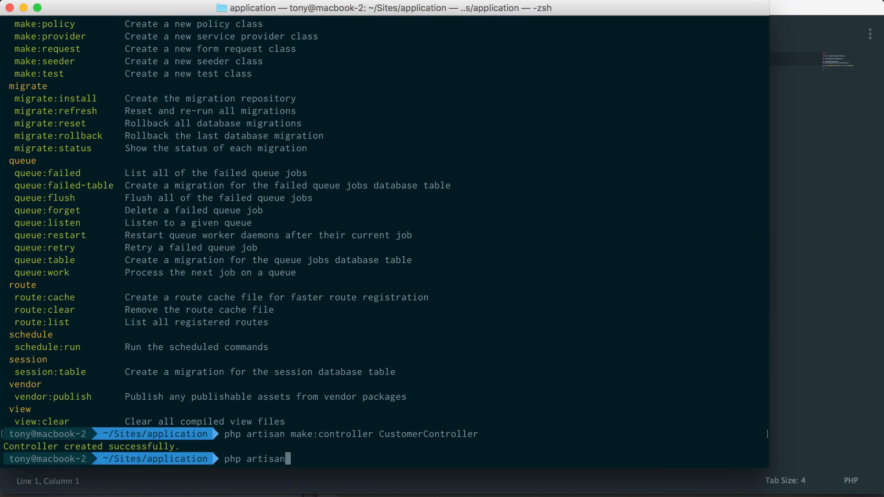
type("make:model")
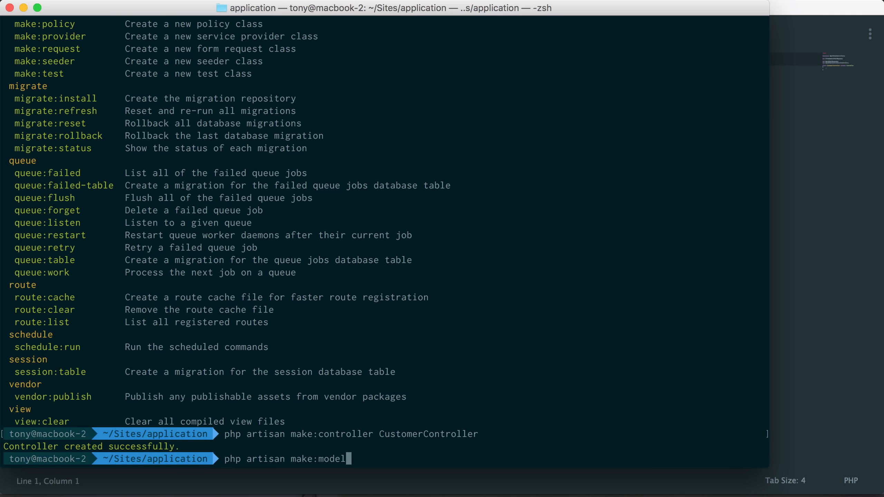
type("Cust")
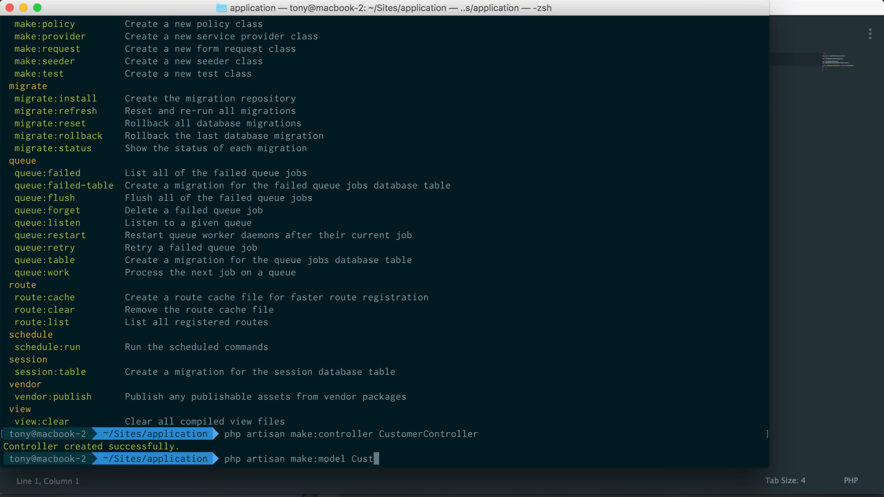
key("Return")
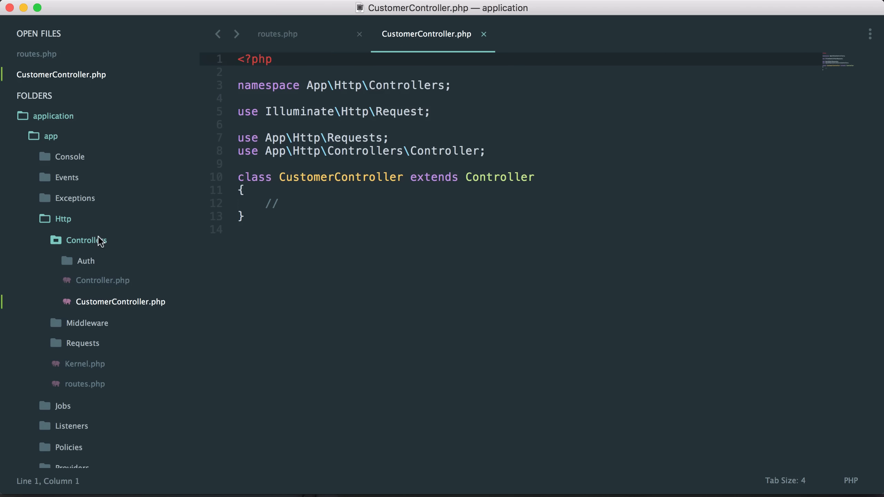
left_click(63, 219)
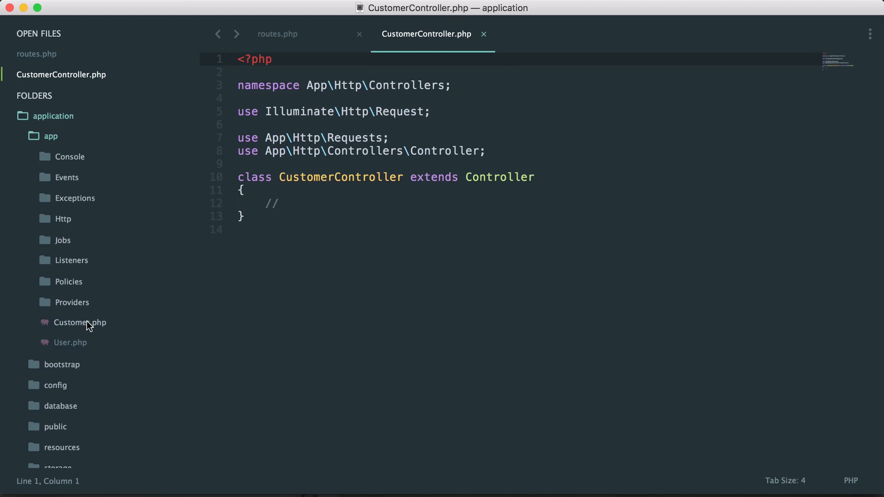
left_click(80, 322)
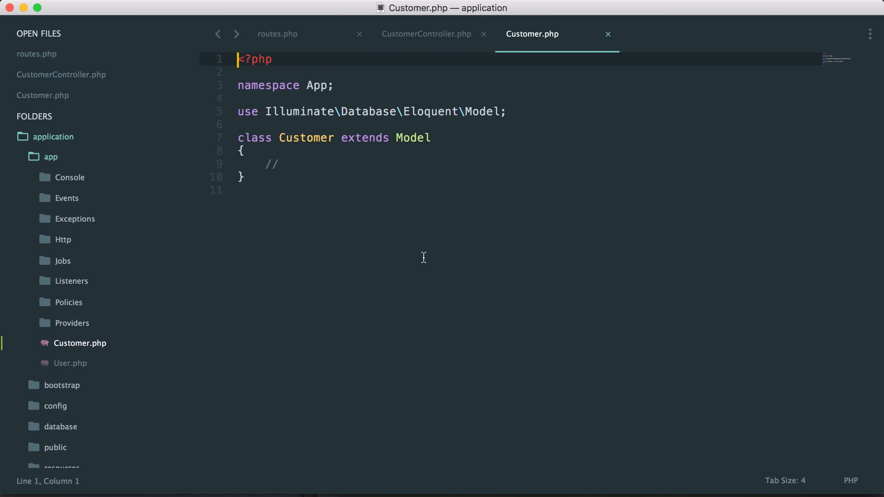